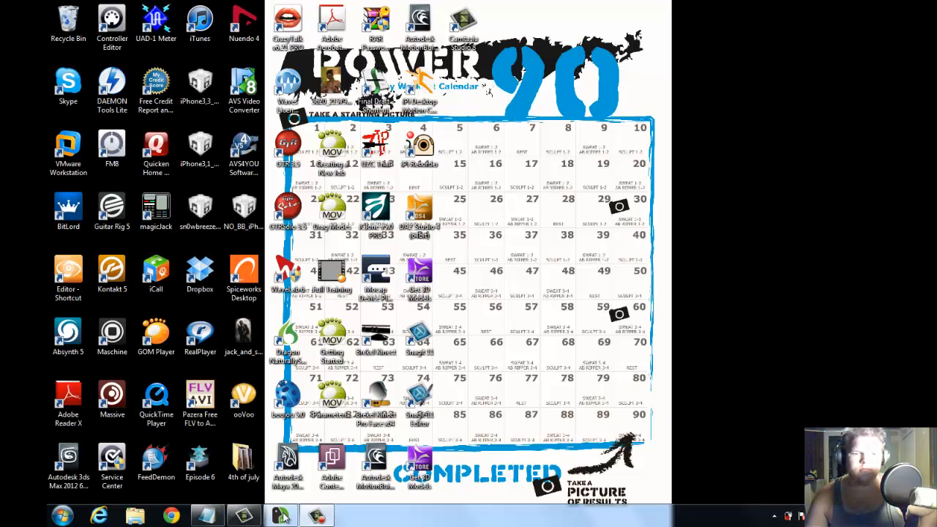
mouse_move(381, 392)
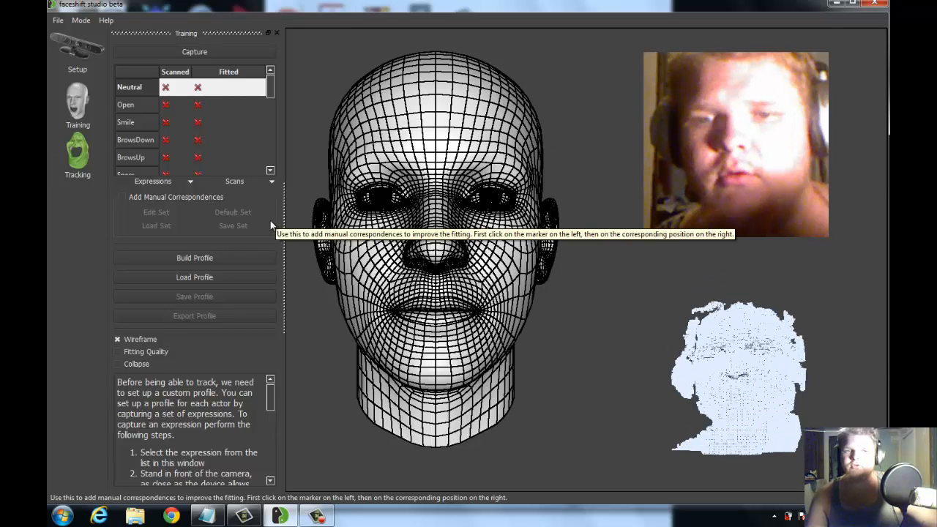
mouse_move(76, 46)
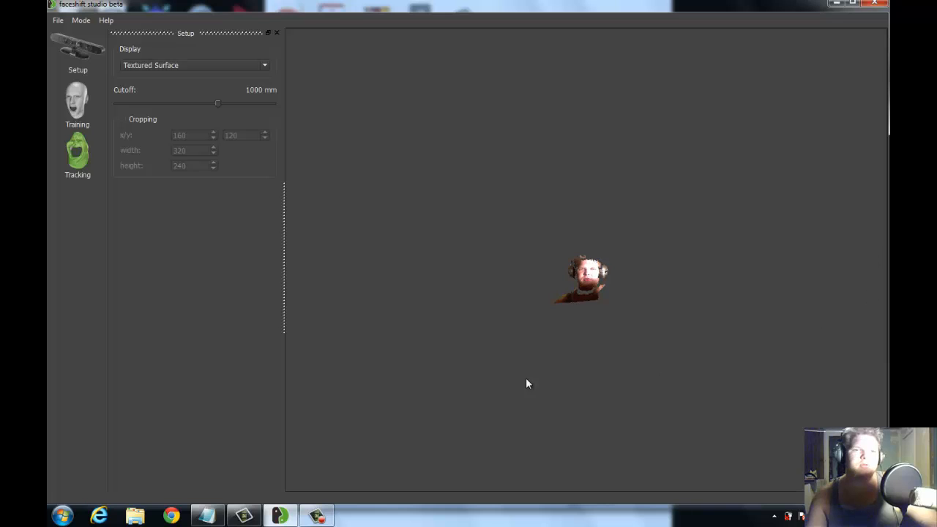
mouse_move(688, 298)
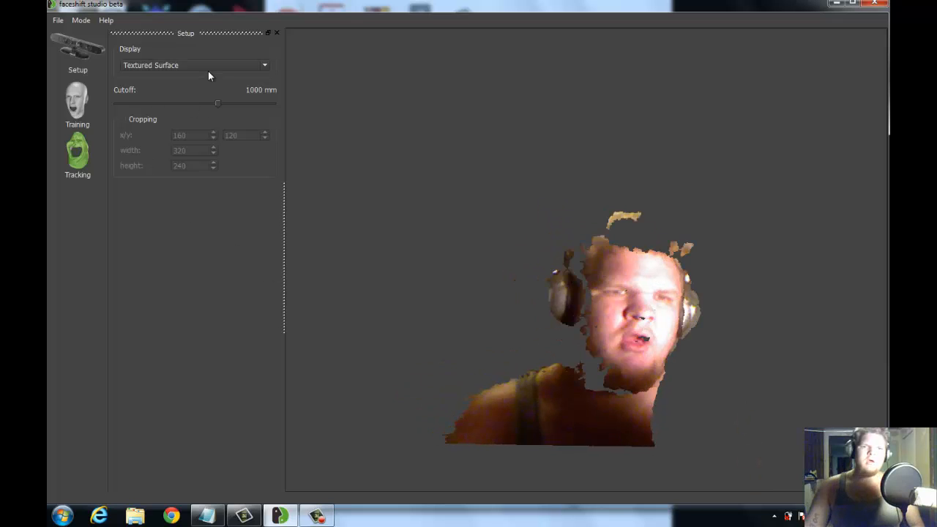
- Review the Display modes in the Setup view and keep Textured Surface
click(194, 65)
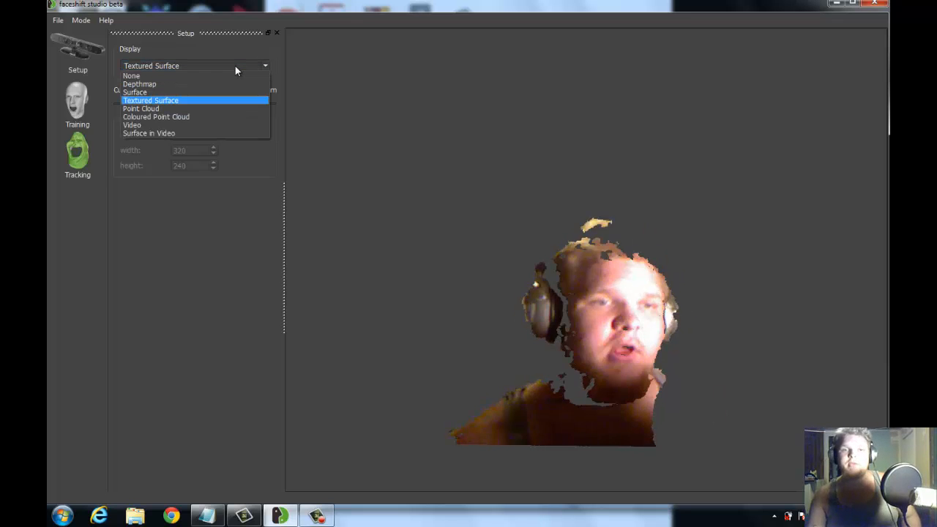
mouse_move(182, 117)
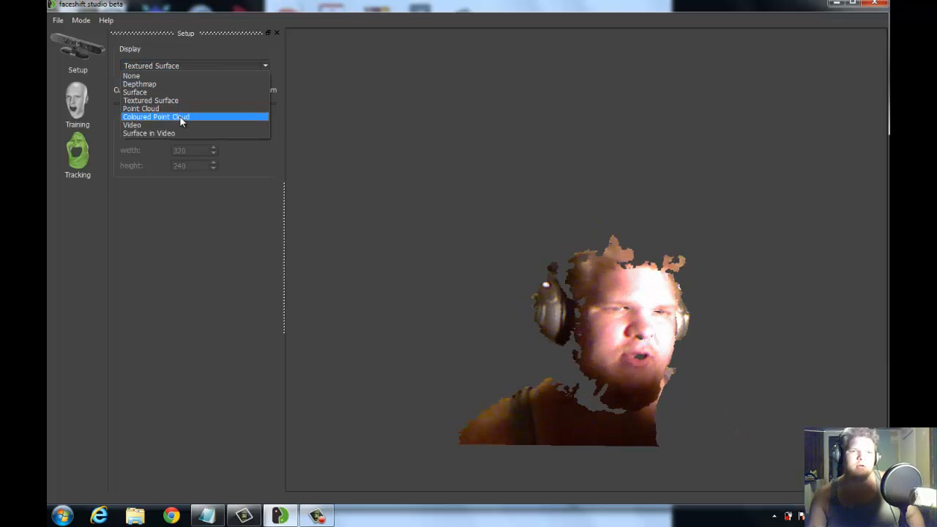
mouse_move(153, 108)
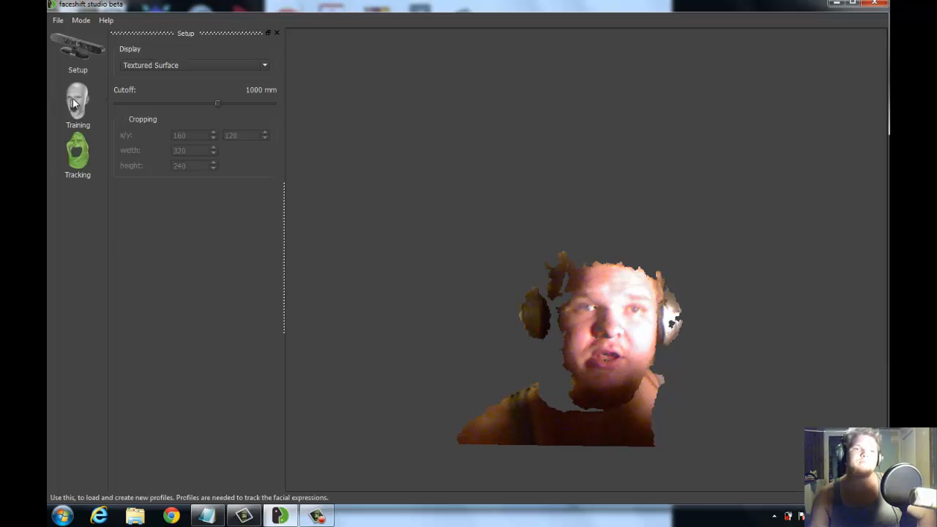
- Start capturing the Neutral expression in the Training stage
click(76, 103)
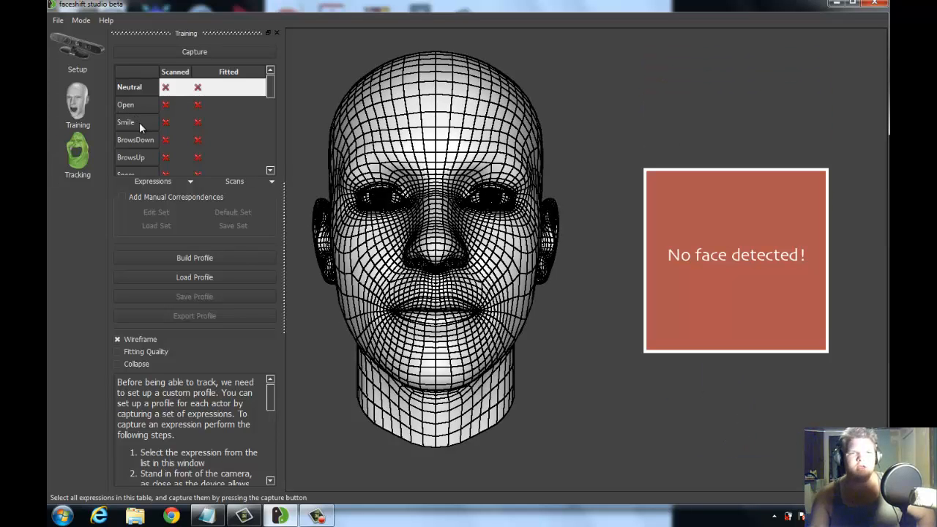
click(124, 105)
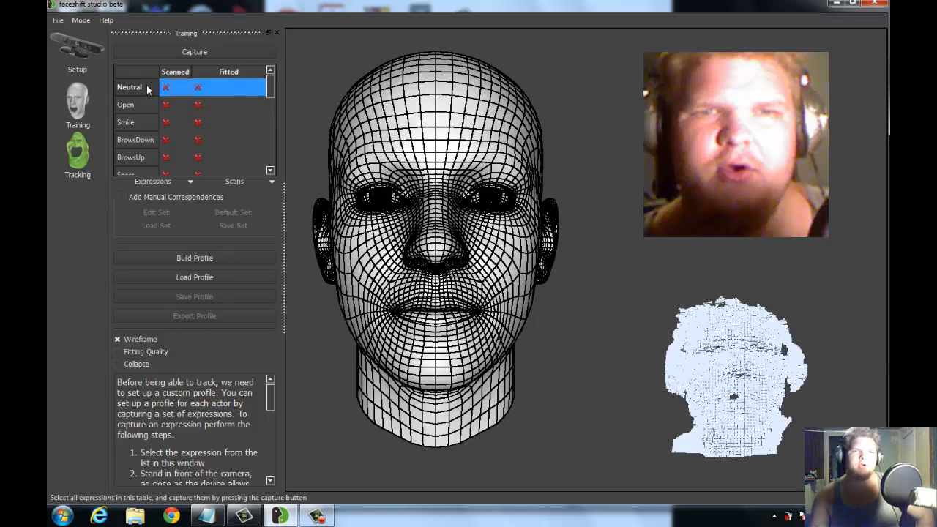
mouse_move(193, 60)
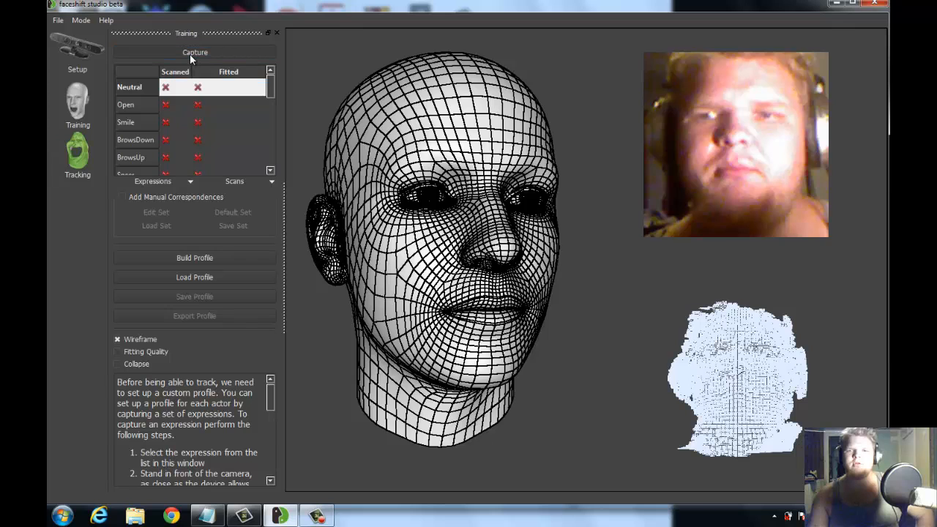
click(194, 52)
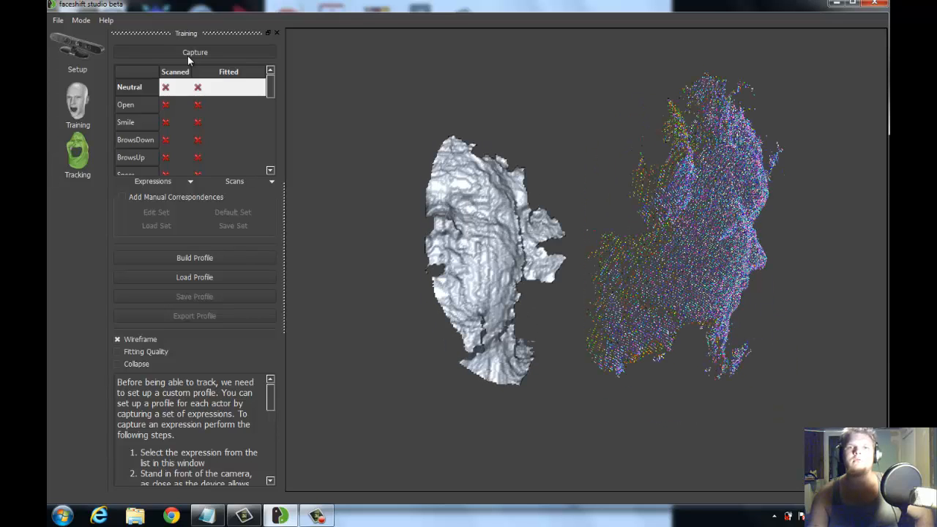
- Finish the Neutral scan and rotate the captured face mesh to inspect it
click(194, 53)
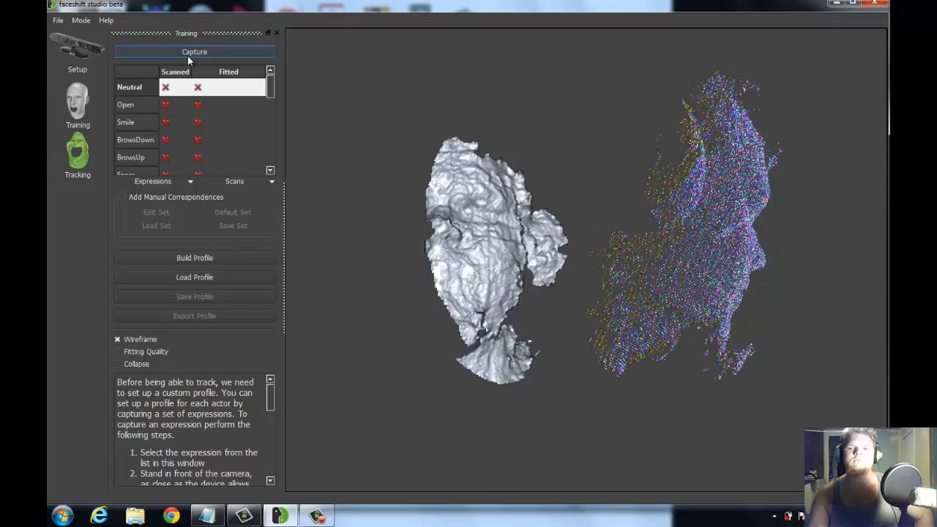
click(195, 52)
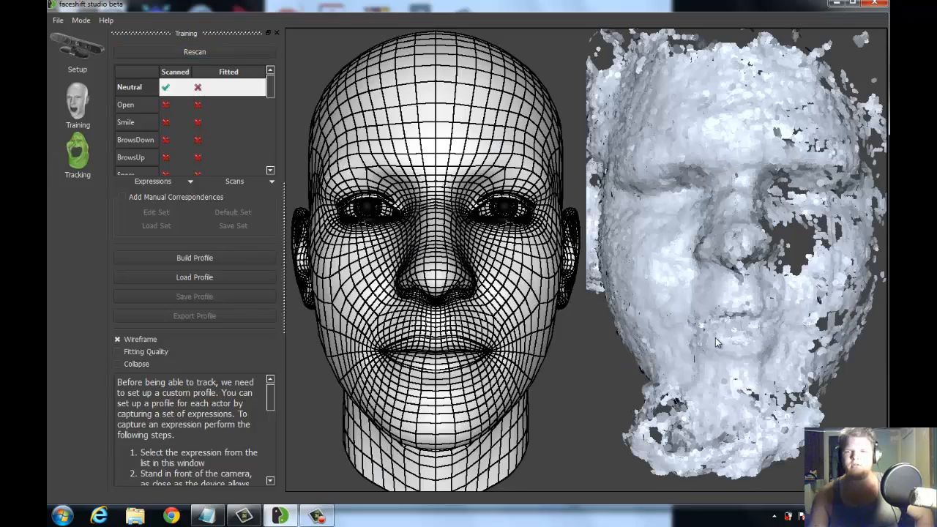
drag(717, 343, 395, 315)
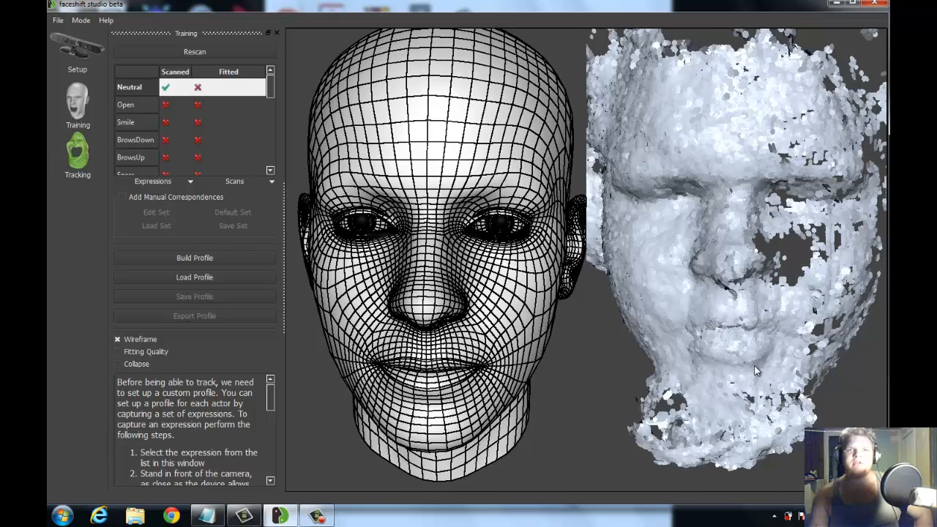
mouse_move(754, 366)
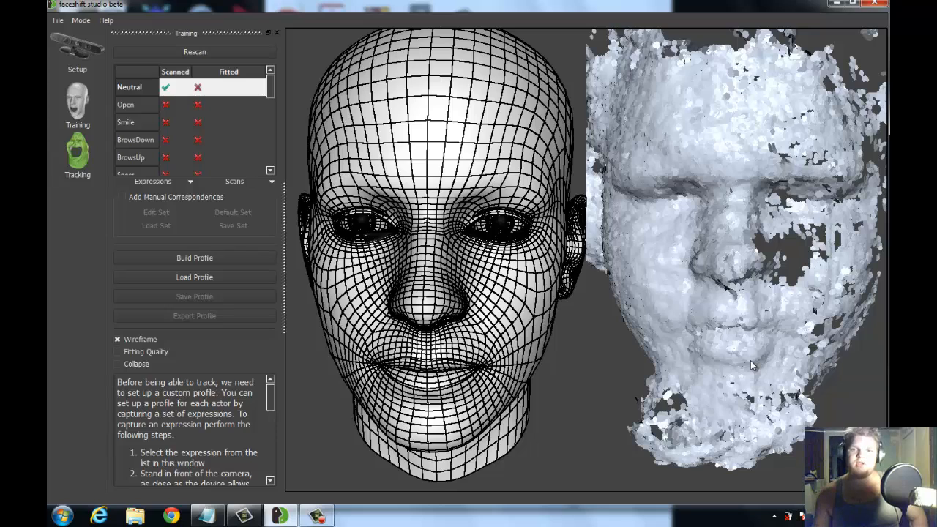
mouse_move(164, 105)
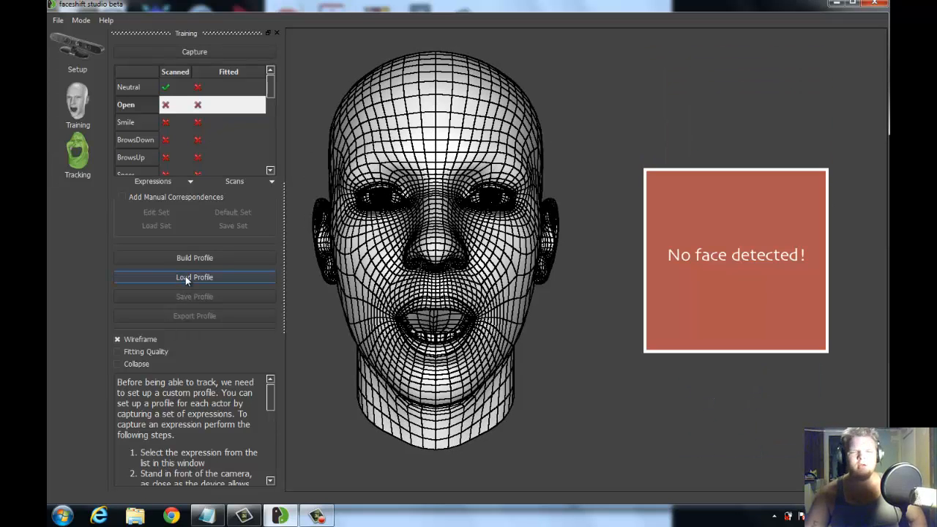
- Load the existing tracking profile file and dismiss the profile-loaded message
click(194, 276)
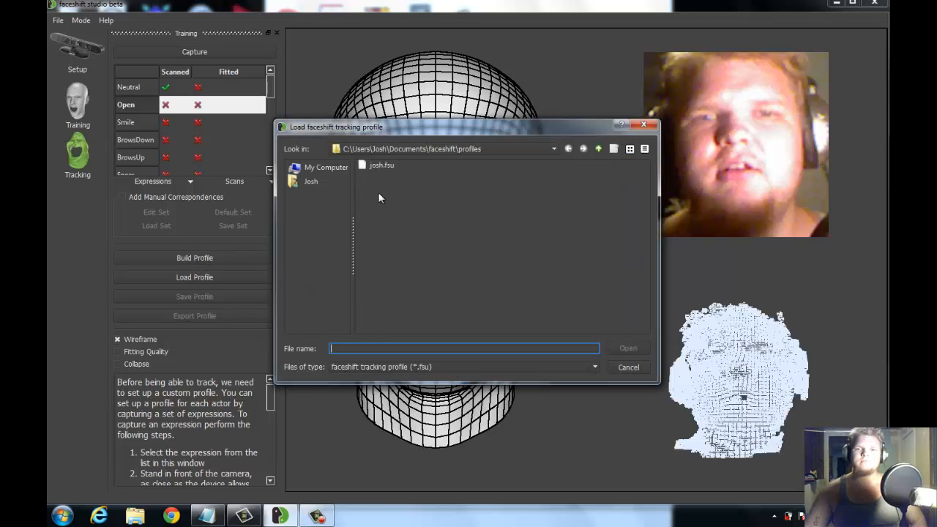
click(380, 164)
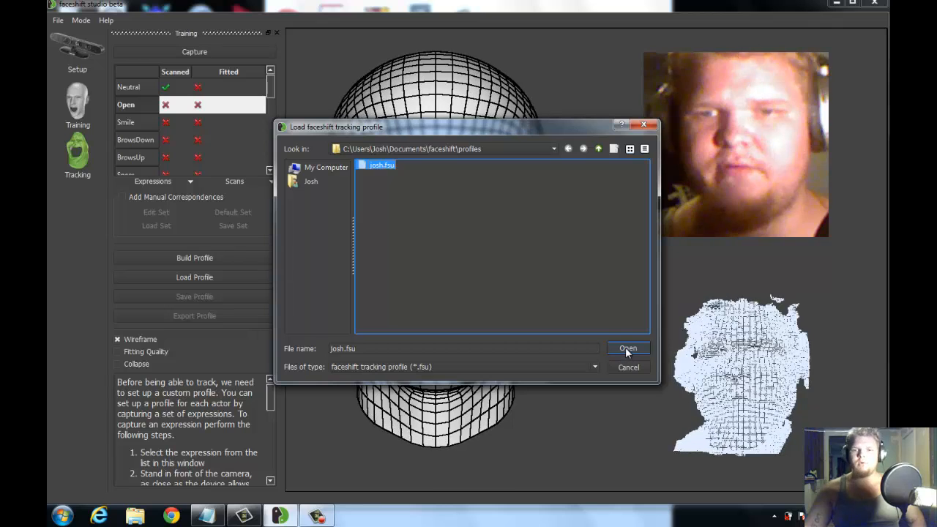
click(627, 348)
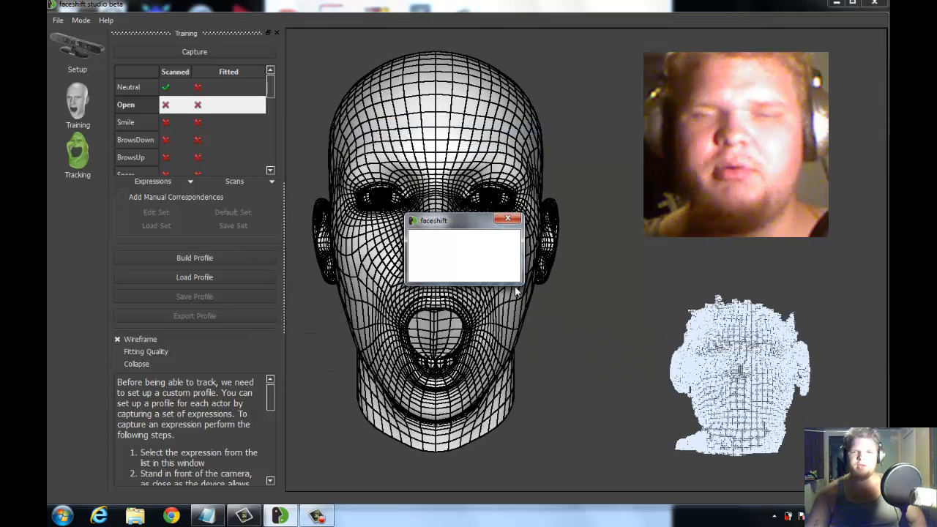
click(193, 277)
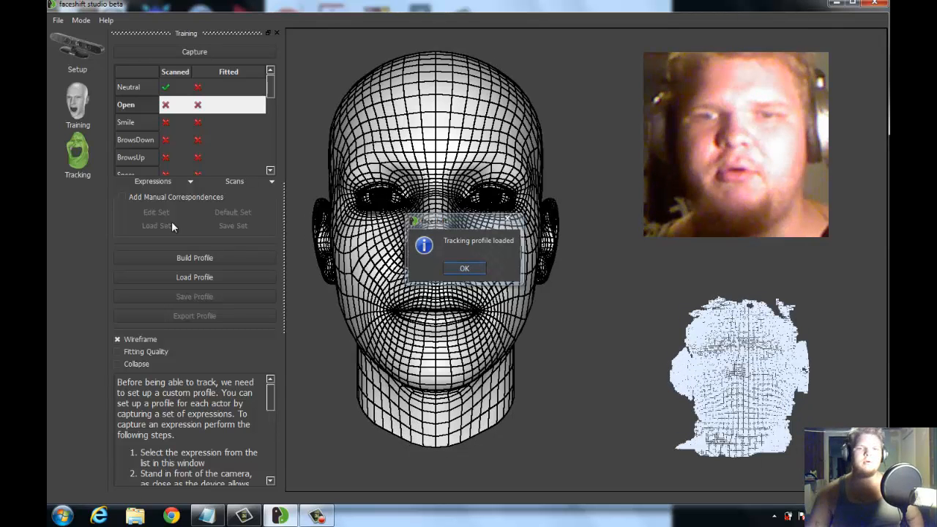
click(464, 268)
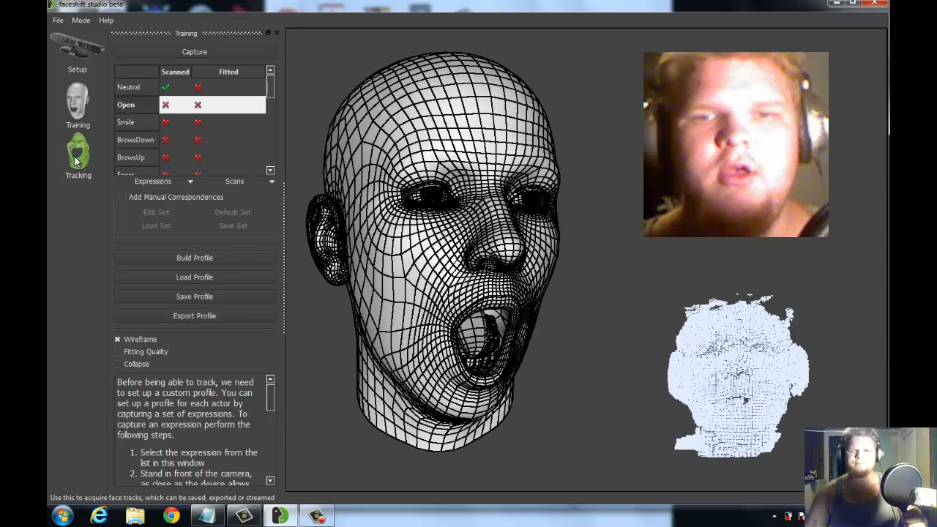
- Start live tracking so the webcam face drives the 3D head model
click(78, 154)
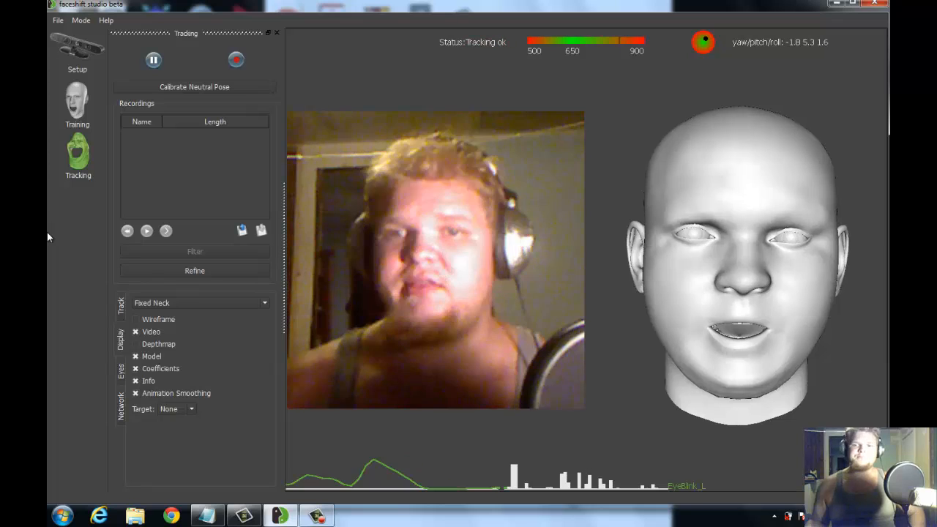
mouse_move(126, 310)
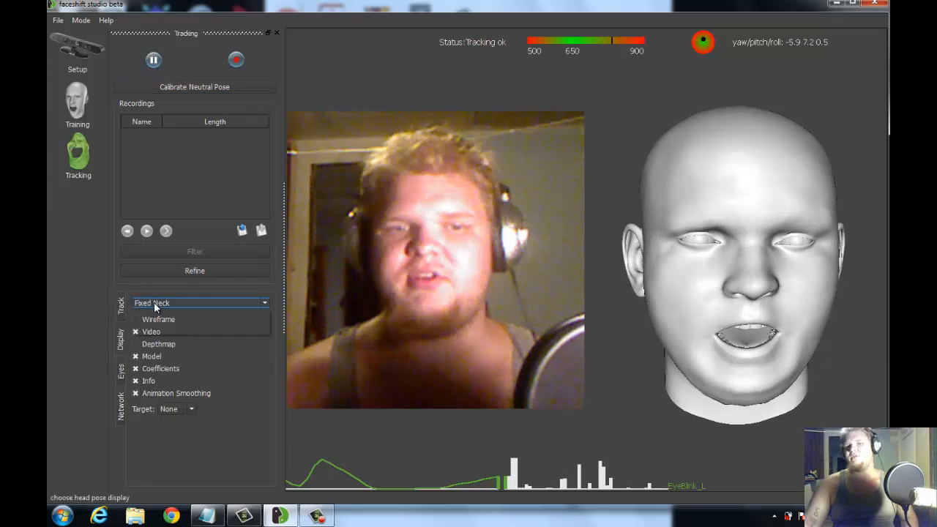
- Try the head pose as Fixed and Floating, return to Fixed Neck, and quit faceshift
click(198, 303)
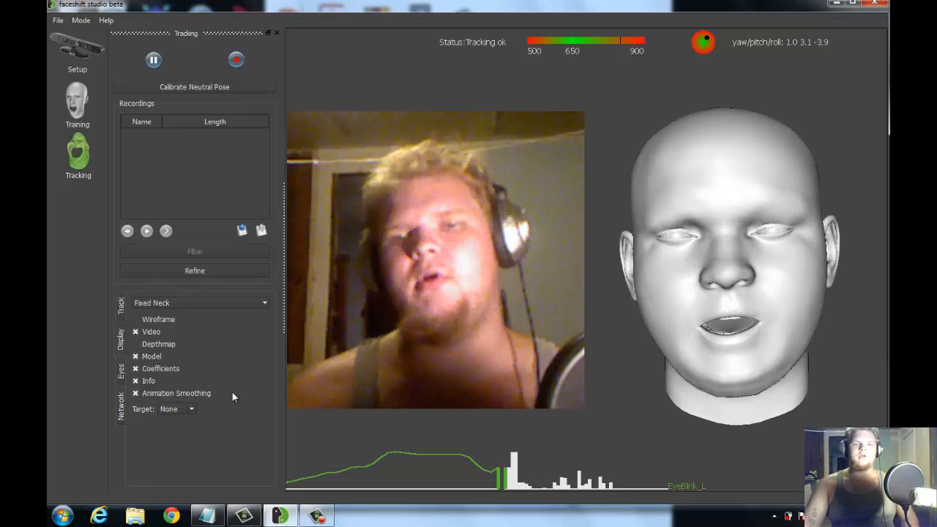
click(202, 302)
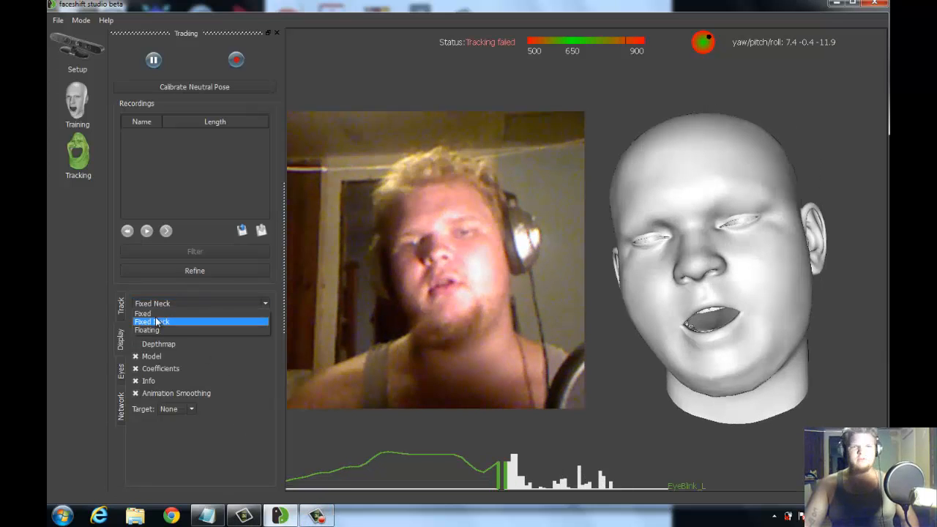
click(144, 313)
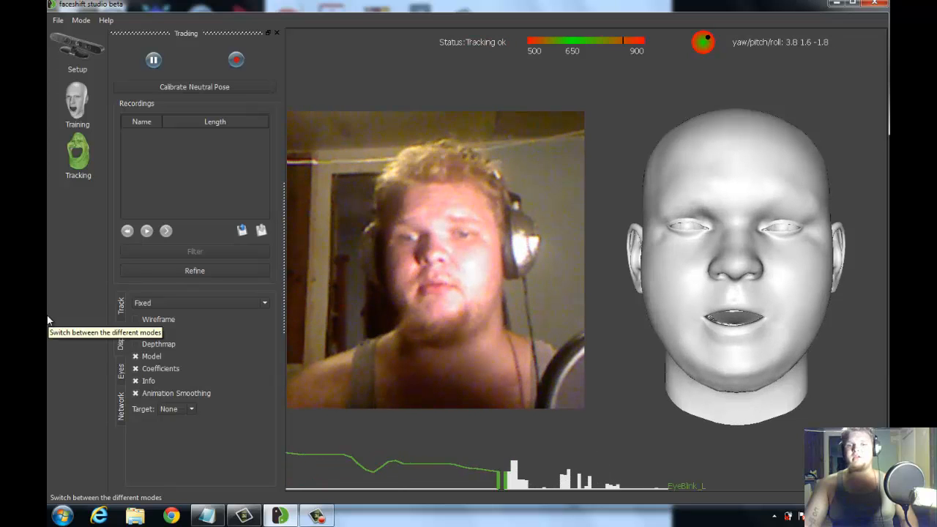
click(198, 301)
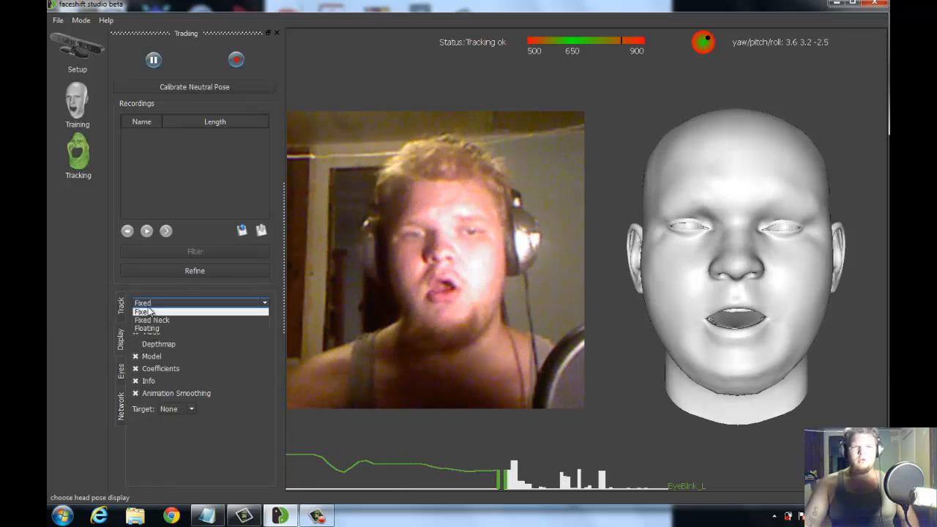
click(147, 328)
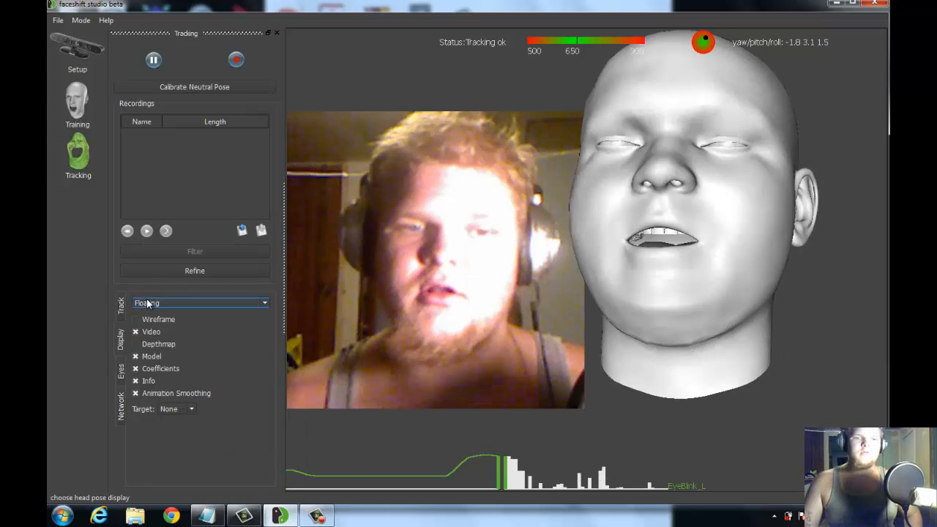
click(201, 303)
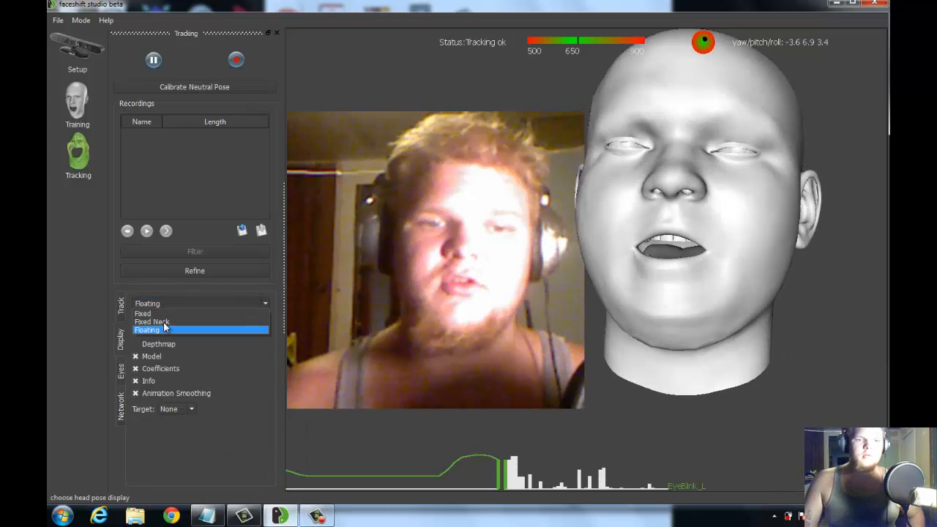
click(152, 322)
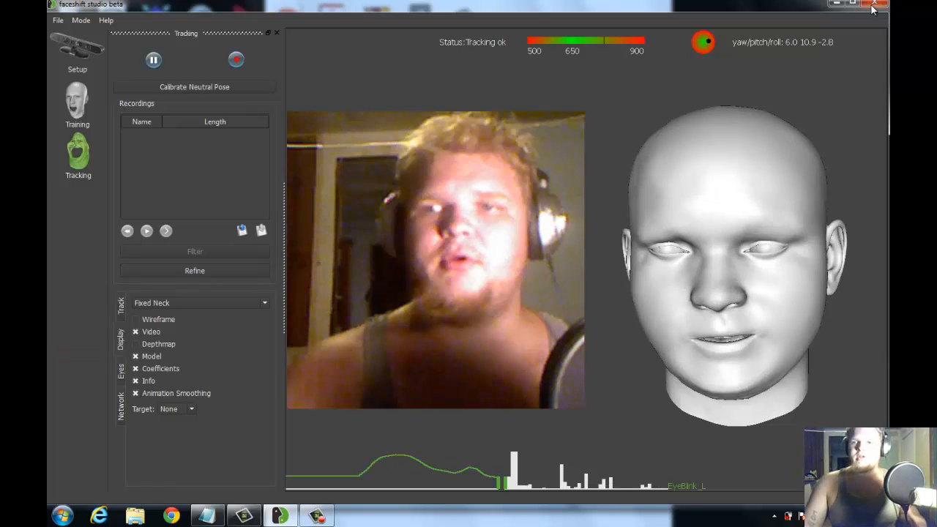
click(874, 4)
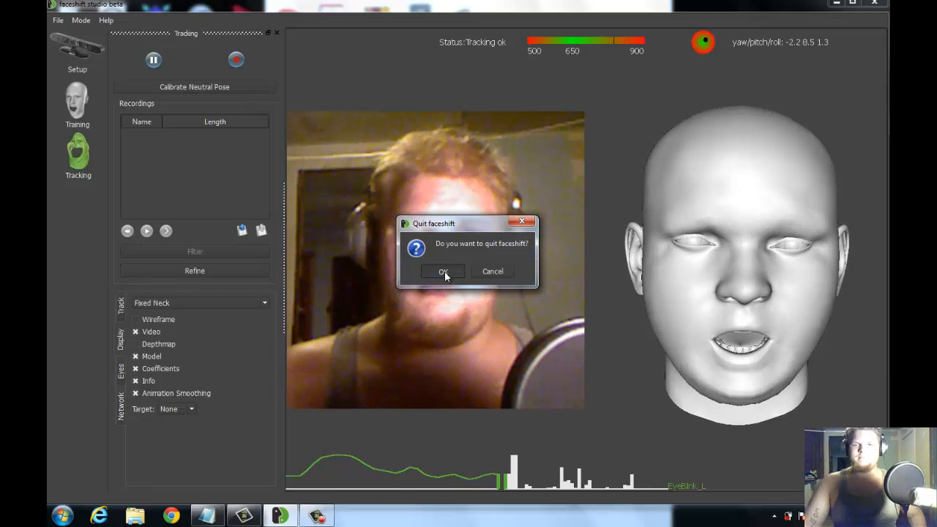
- Confirm quitting faceshift and bring the browser showing faceshift.com back up
click(442, 270)
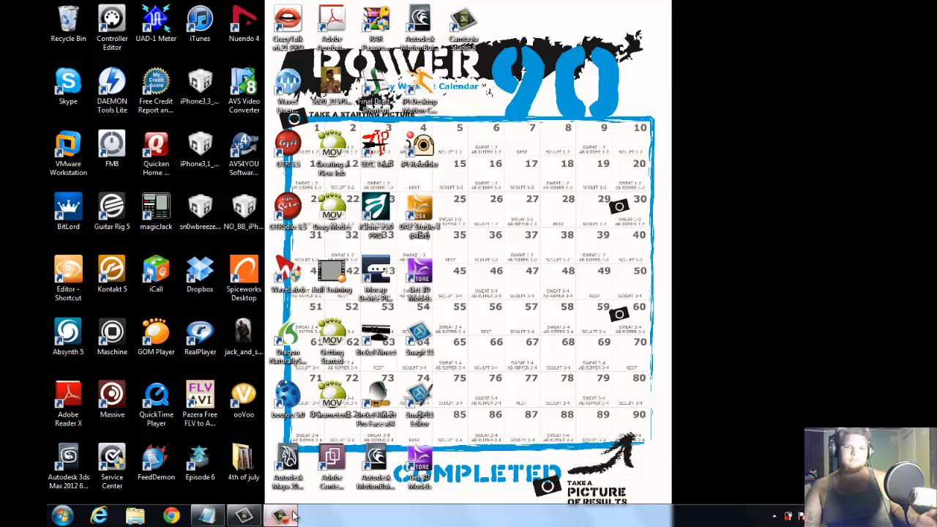
click(281, 515)
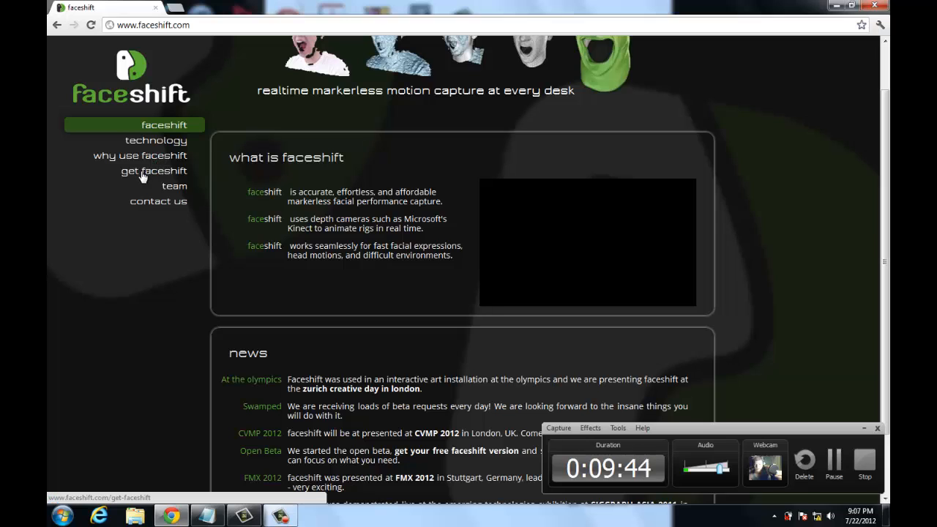
- Go to the get faceshift beta request page and select its web address
click(152, 170)
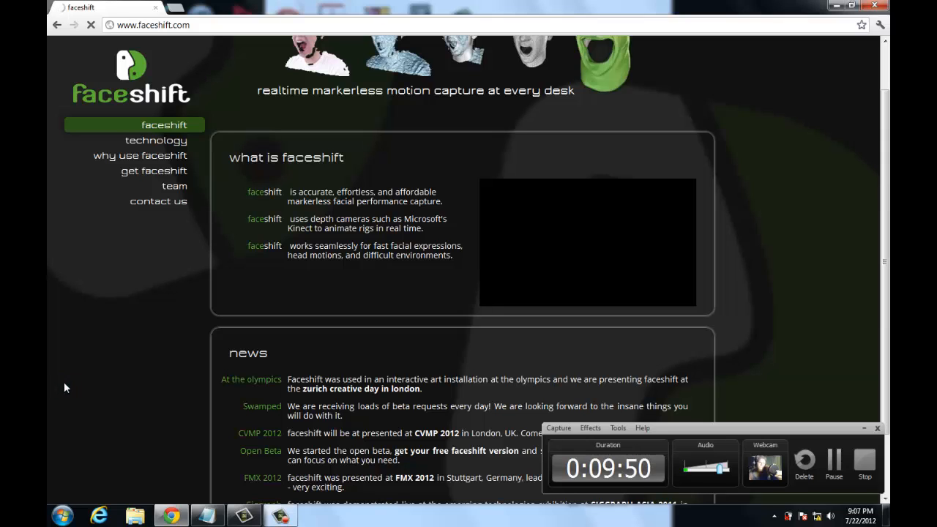
click(152, 170)
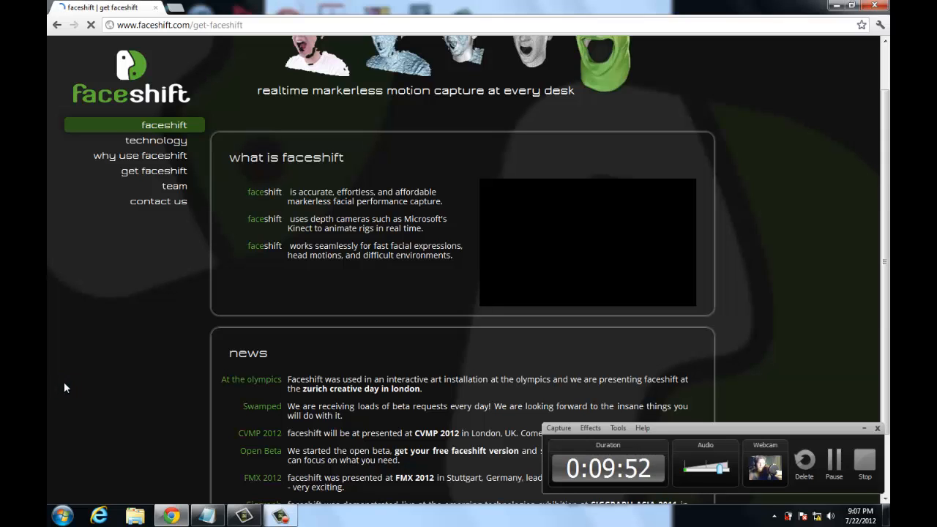
click(153, 170)
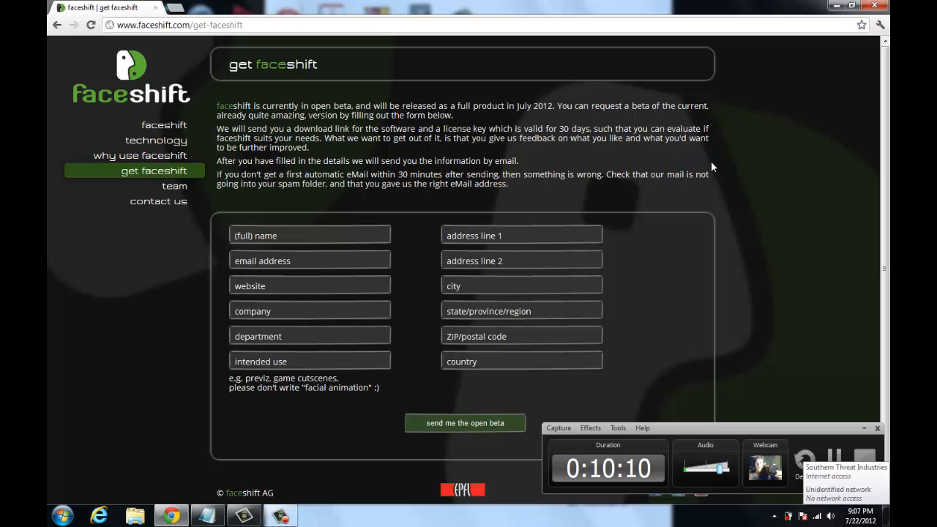
mouse_move(622, 216)
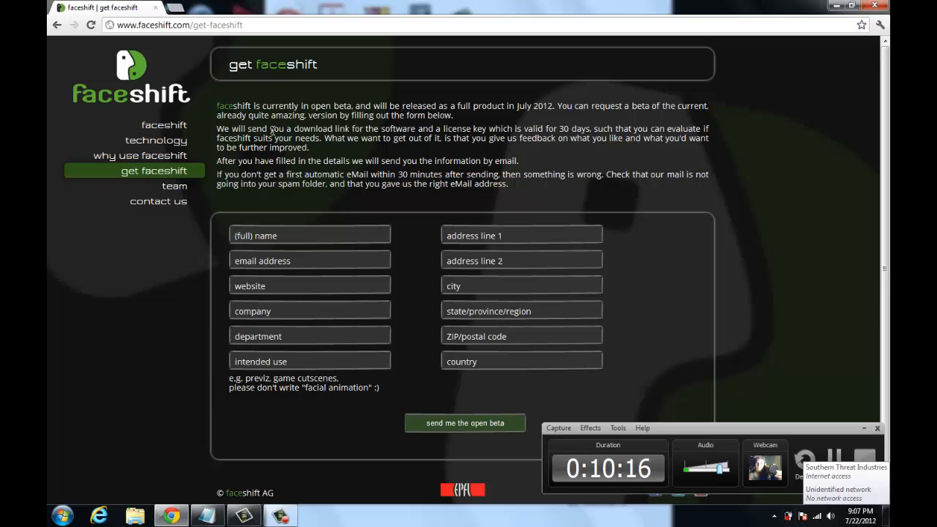
mouse_move(637, 246)
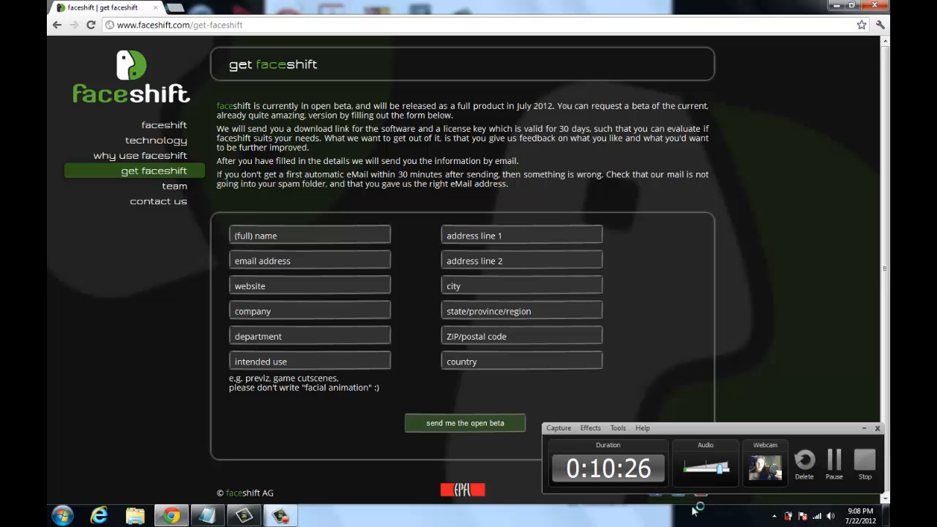
click(178, 24)
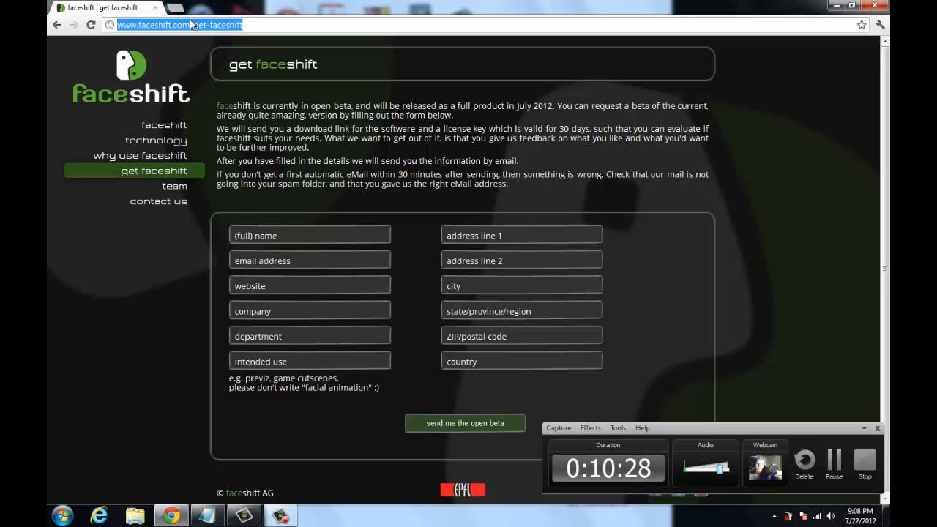